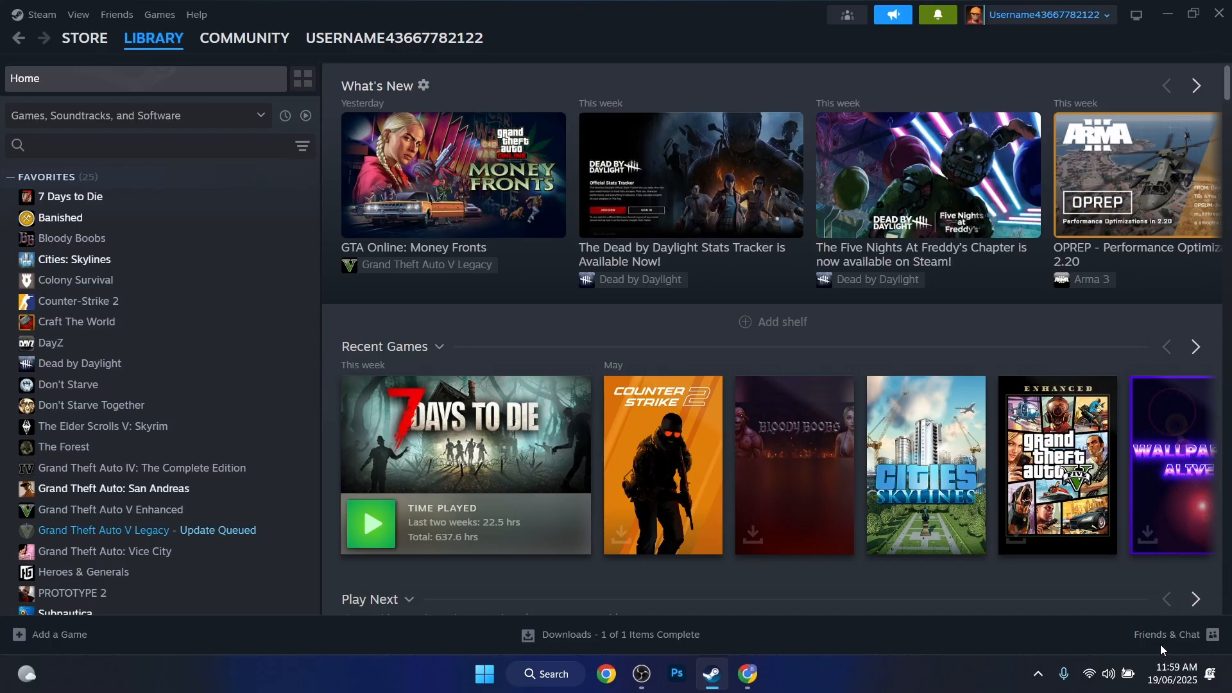
Step: From Friends & Chat, start adding a new friend, landing on the profile's friends page
left_click(1167, 634)
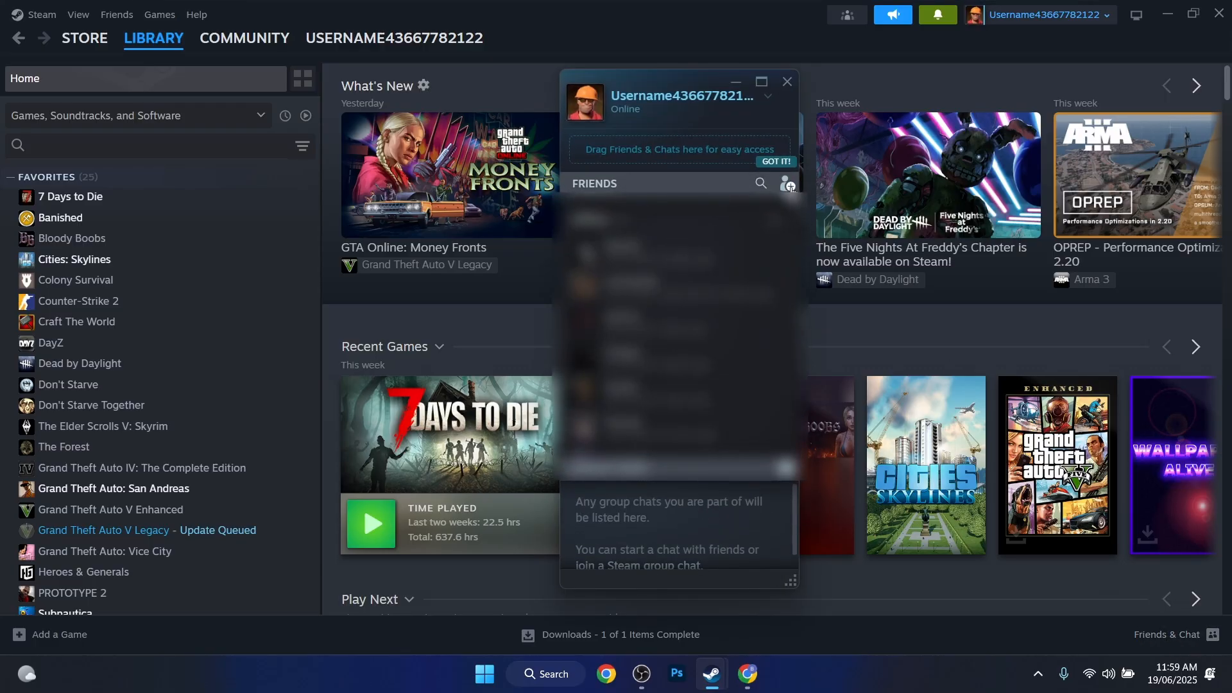
left_click(788, 184)
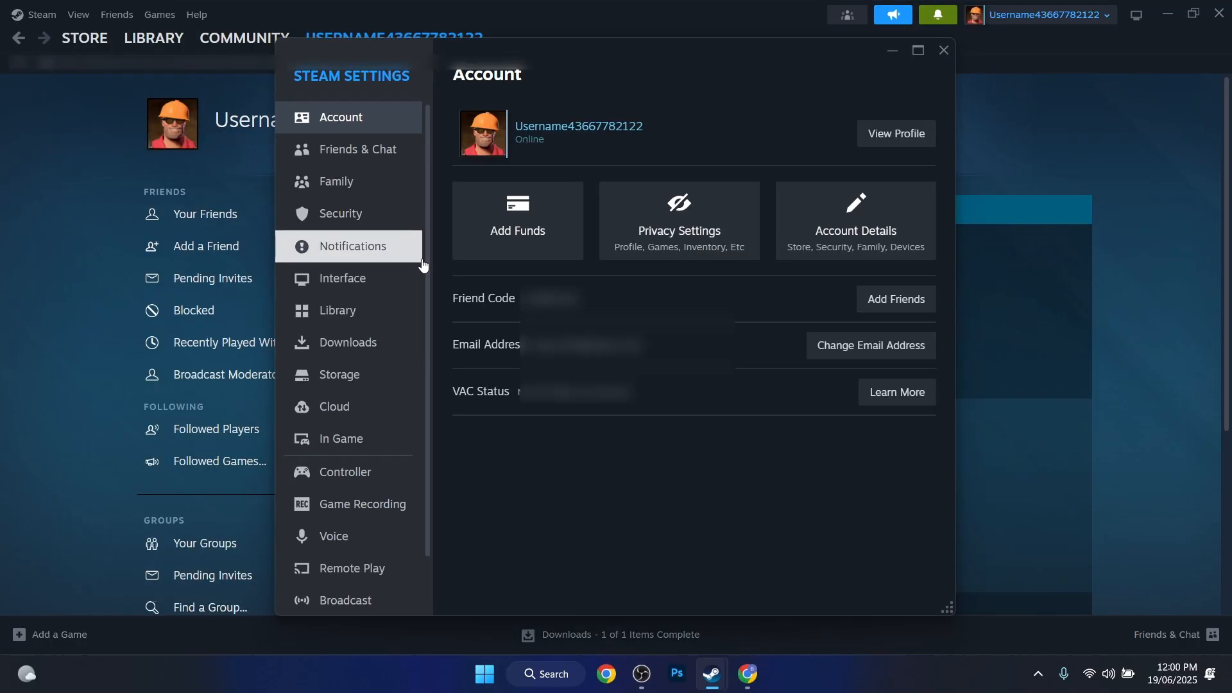
Step: Show the Add a Friend page with your friend code and Quick Invite link
left_click(895, 299)
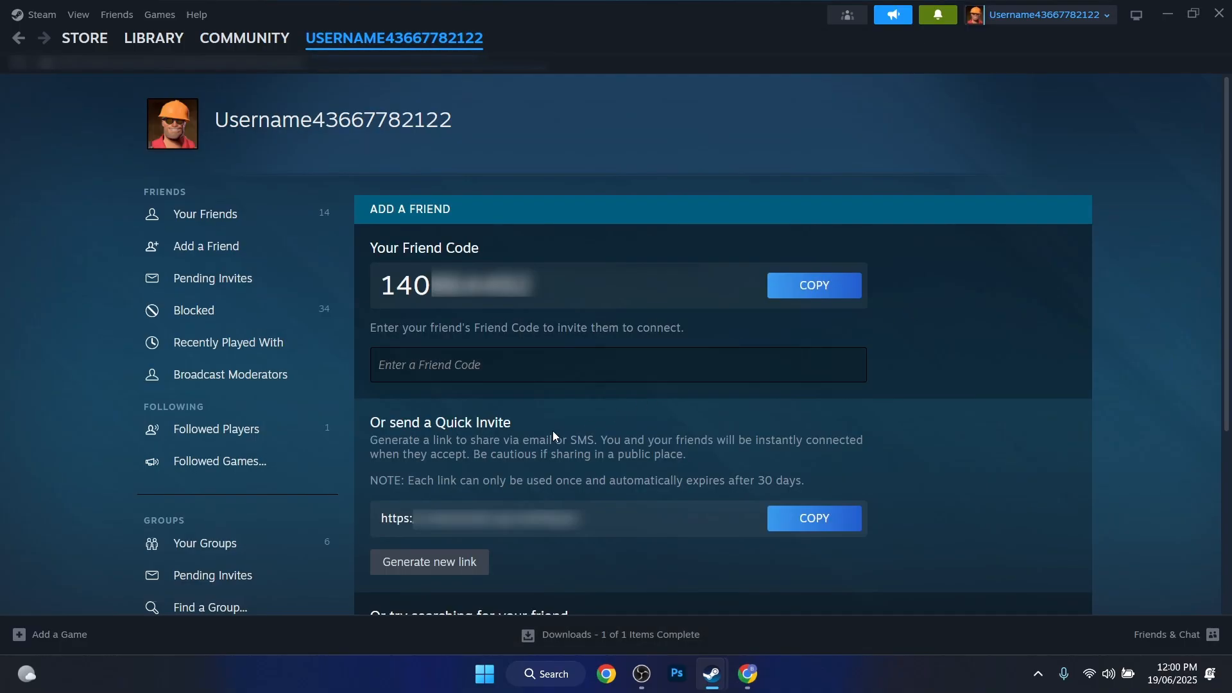
mouse_move(556, 420)
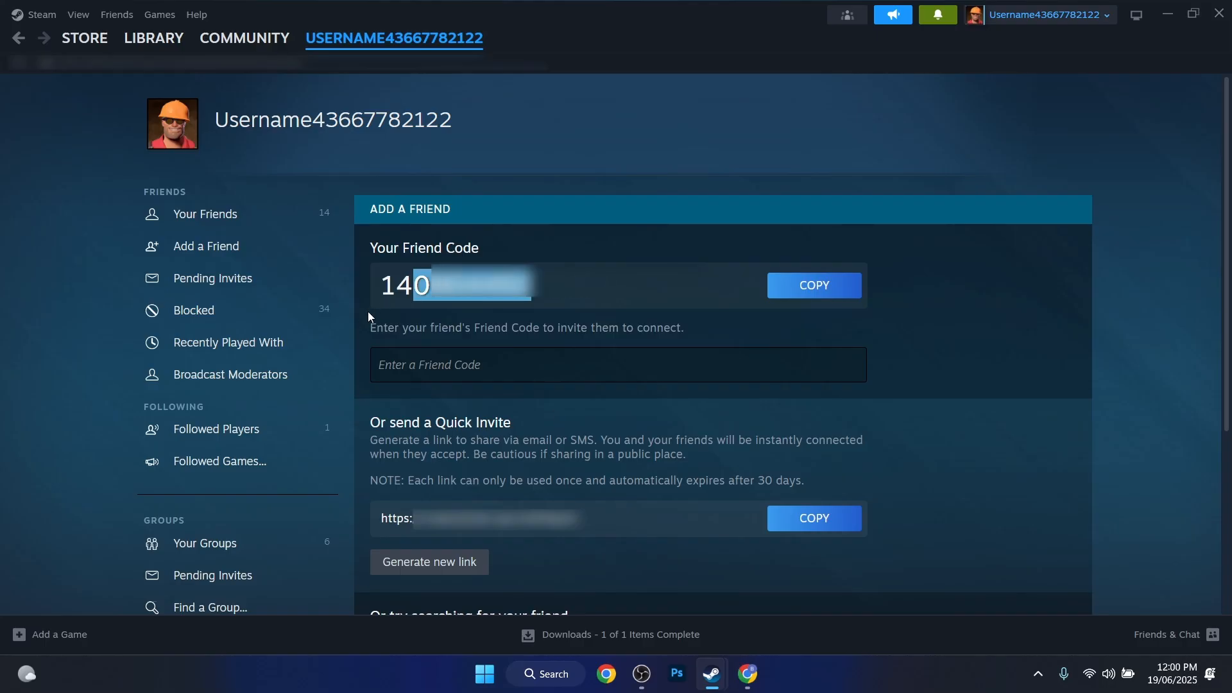
Step: Scroll down to the 'Or send a Quick Invite' section and its https link
scroll("down", 3)
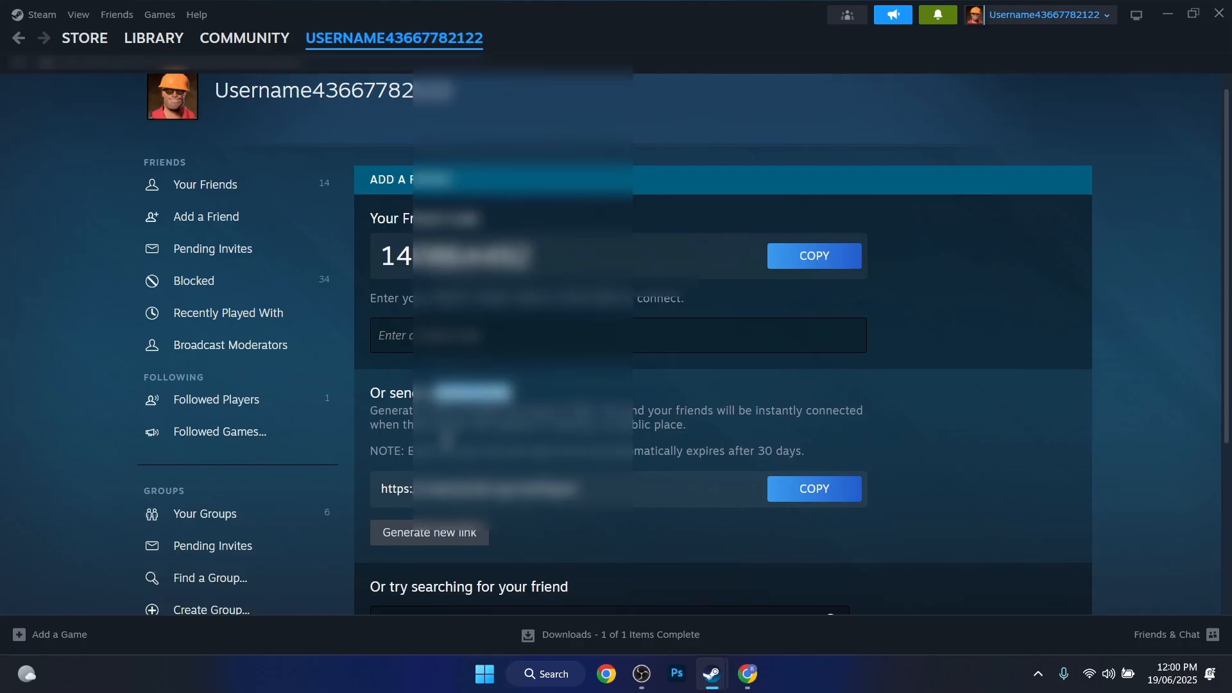
scroll("down", 3)
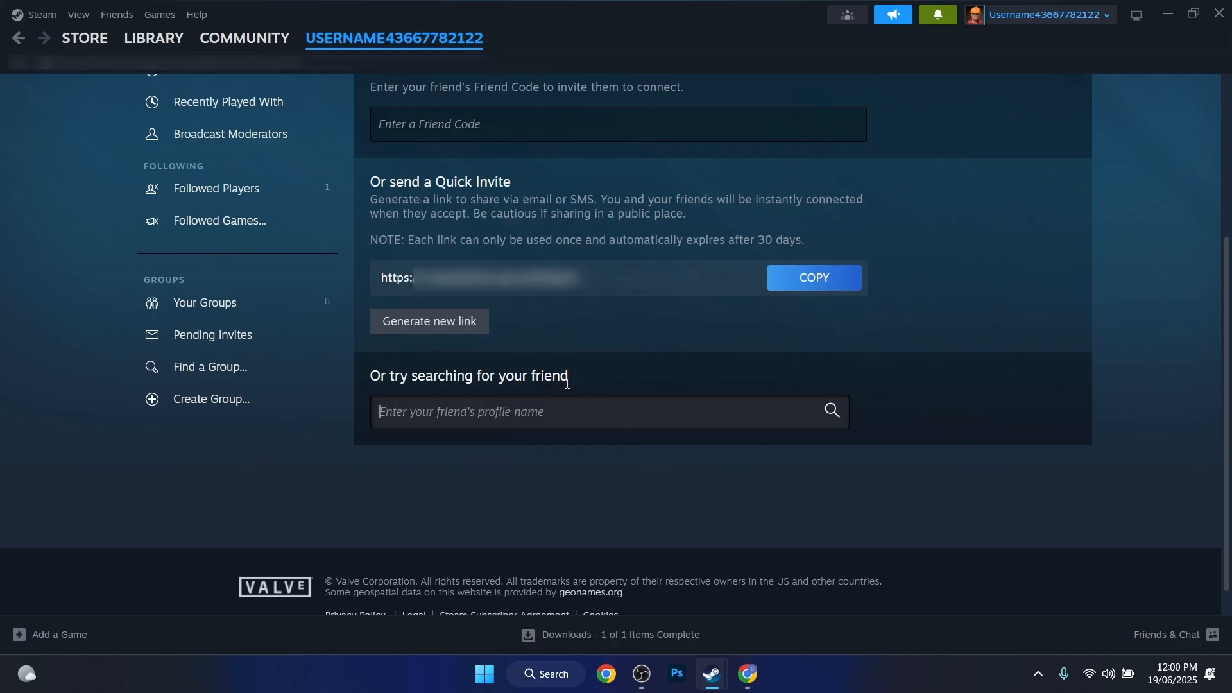
mouse_move(540, 295)
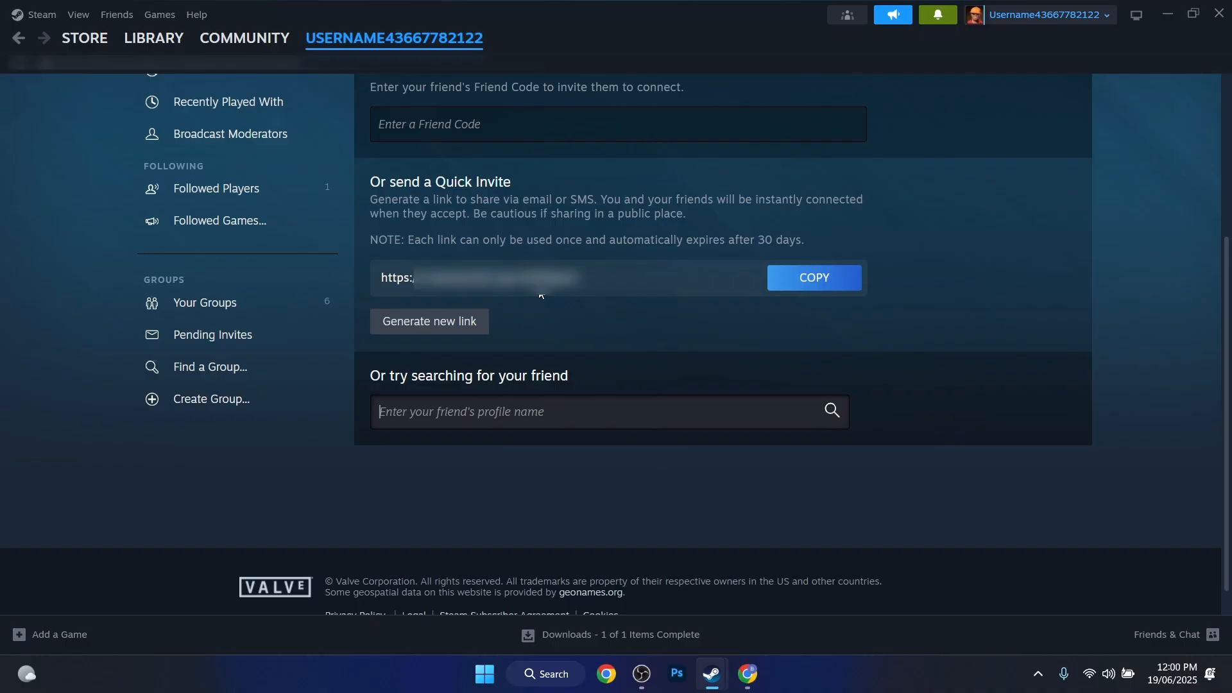
mouse_move(531, 243)
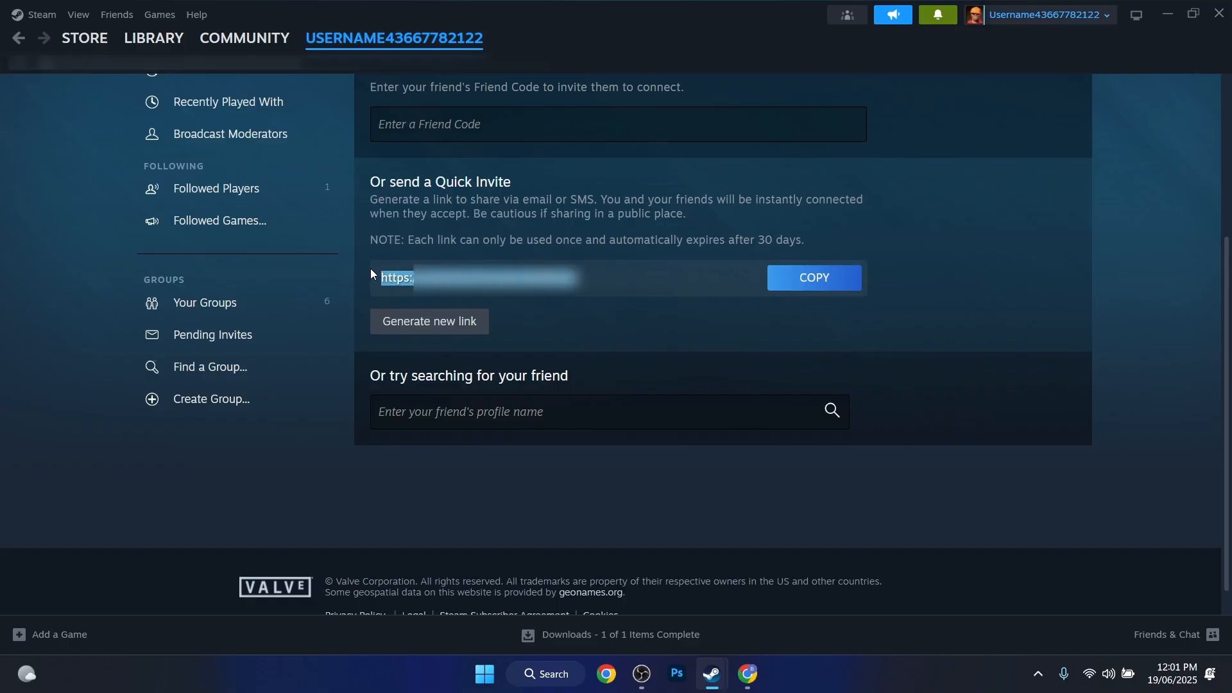
mouse_move(656, 362)
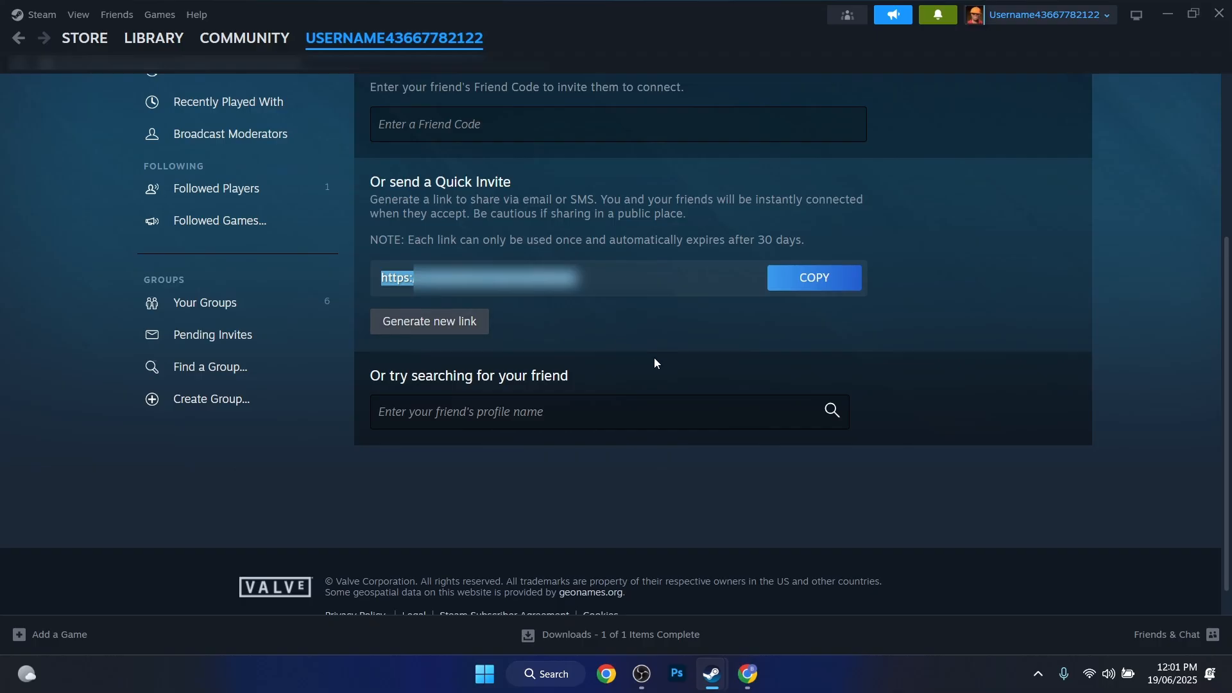